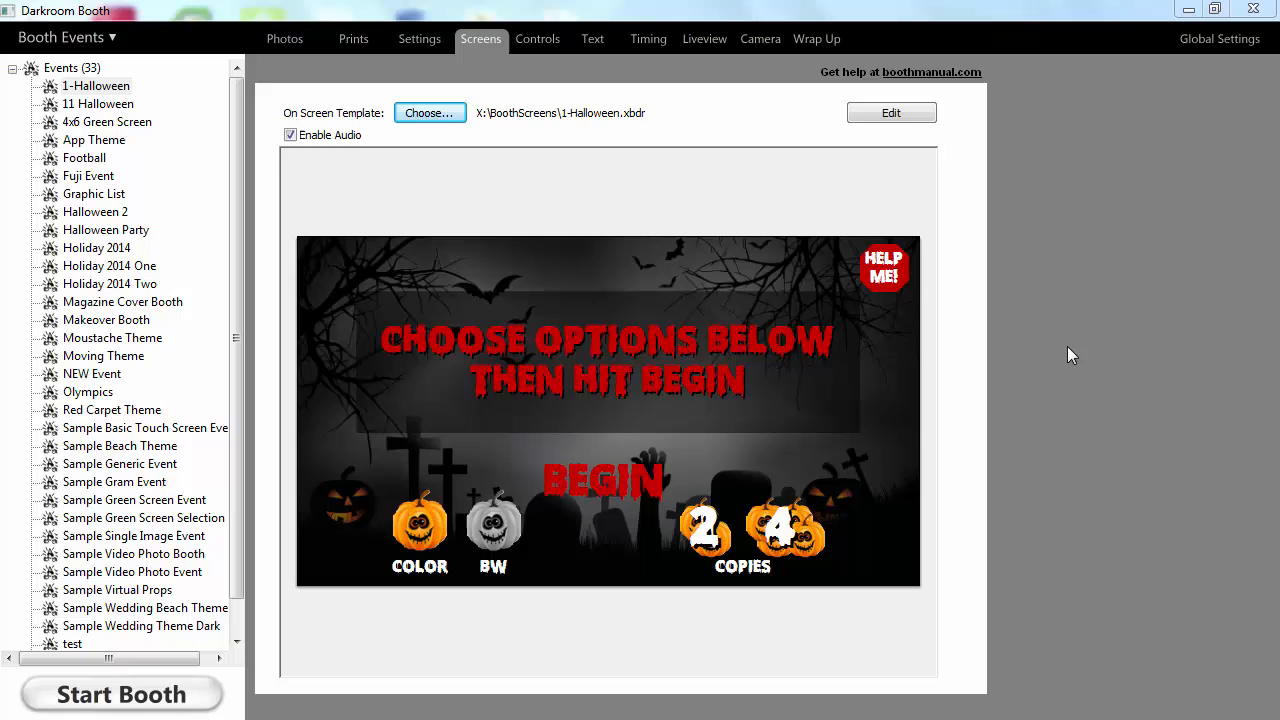
{"action": "mouse_move", "coordinate": [1213, 44]}
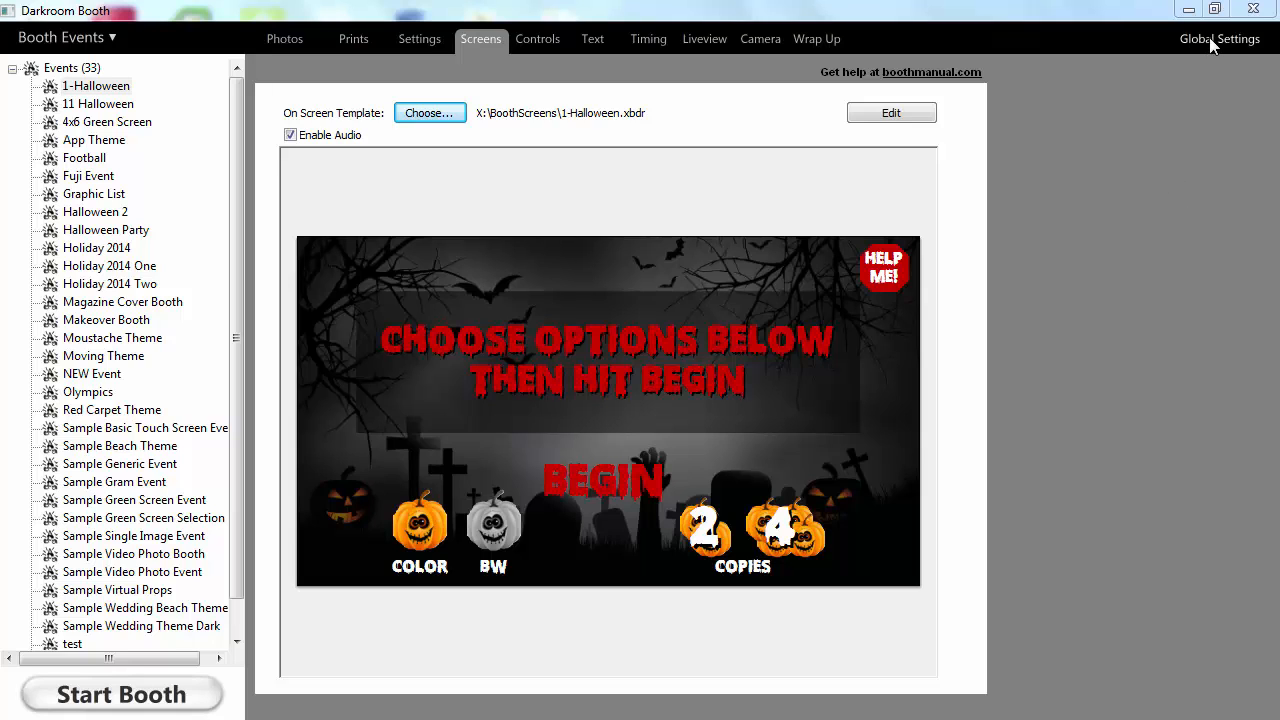
- Open global Device Control and test the Phidget relay outputs on and off, leaving all off
{"action": "left_click", "coordinate": [1218, 38]}
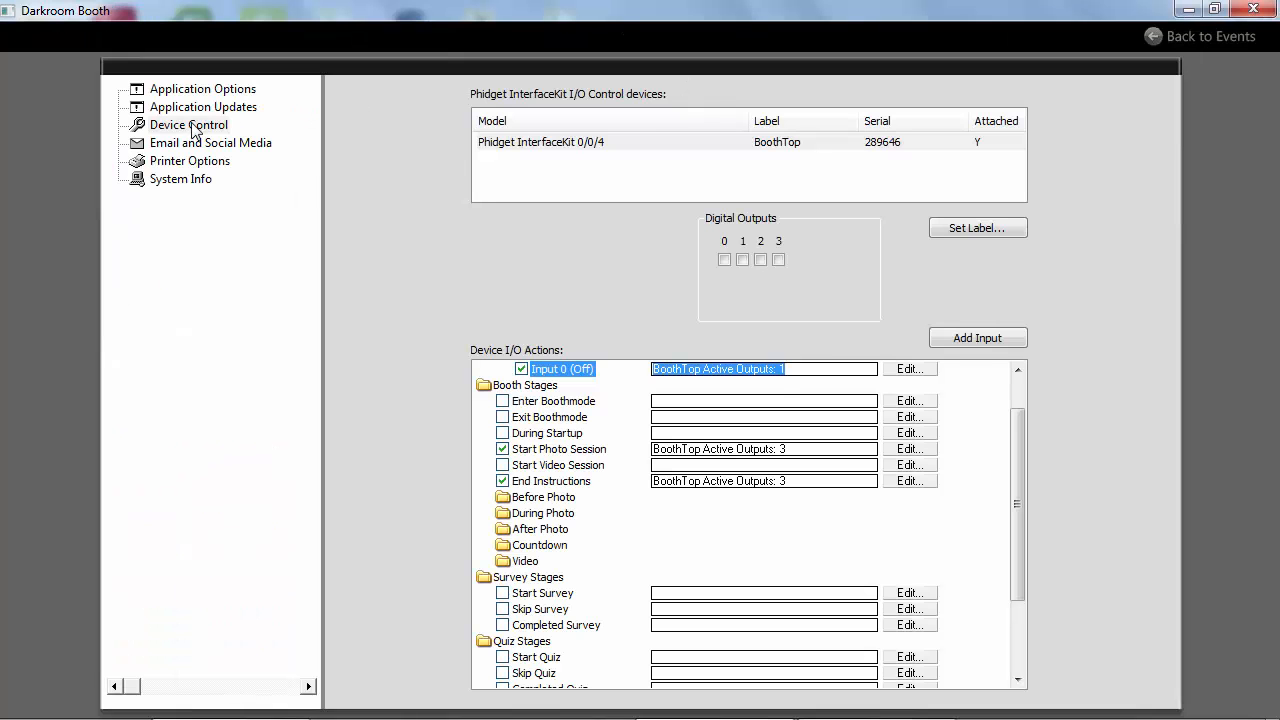
{"action": "left_click", "coordinate": [188, 124]}
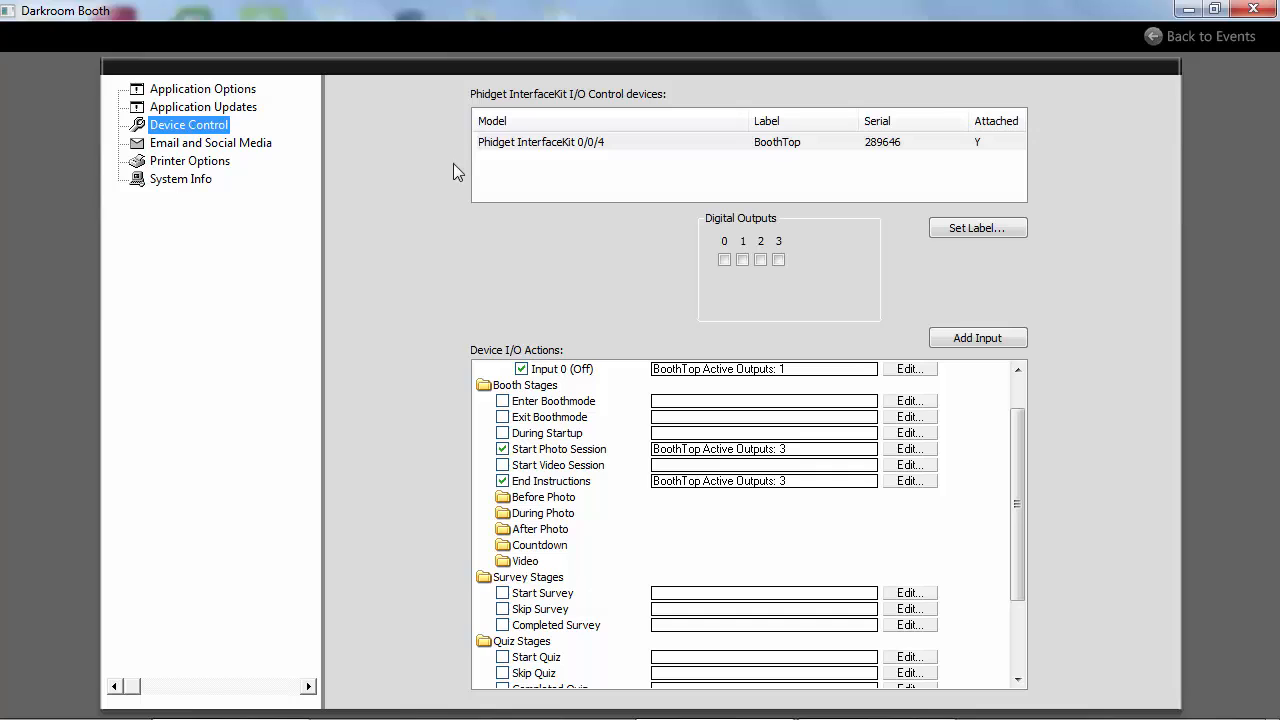
{"action": "left_click", "coordinate": [700, 141]}
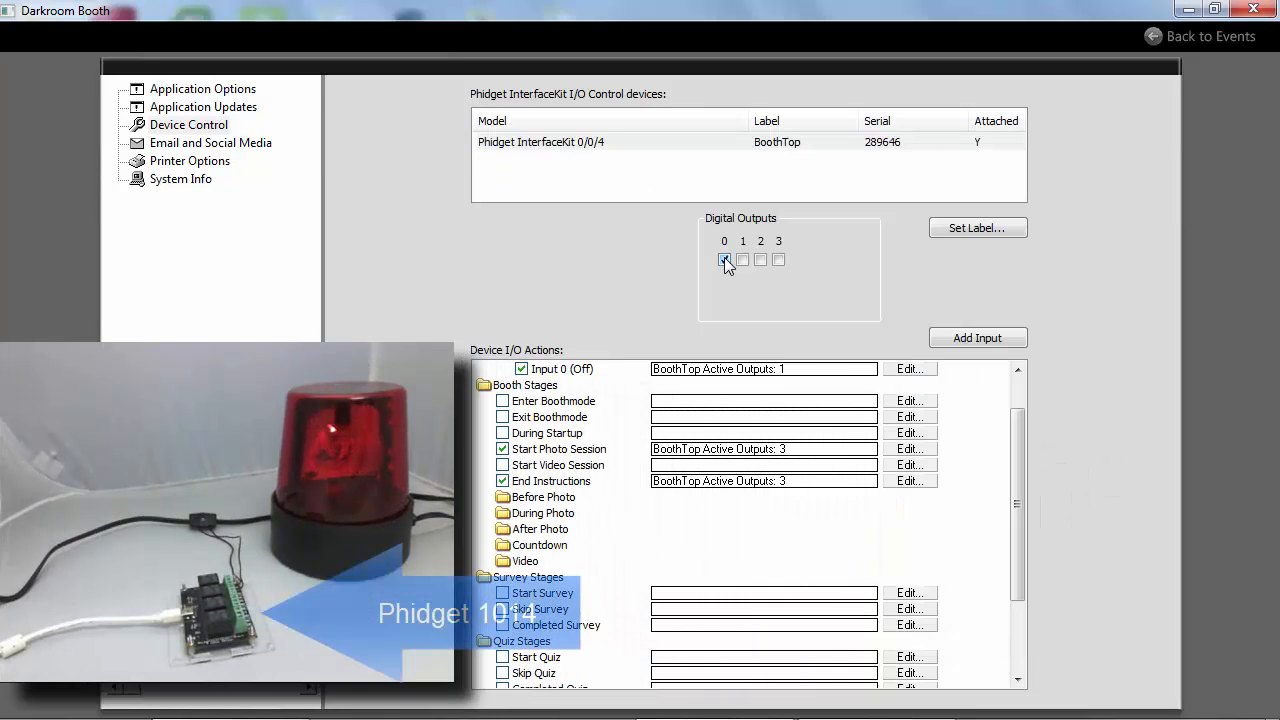
{"action": "left_click", "coordinate": [724, 260]}
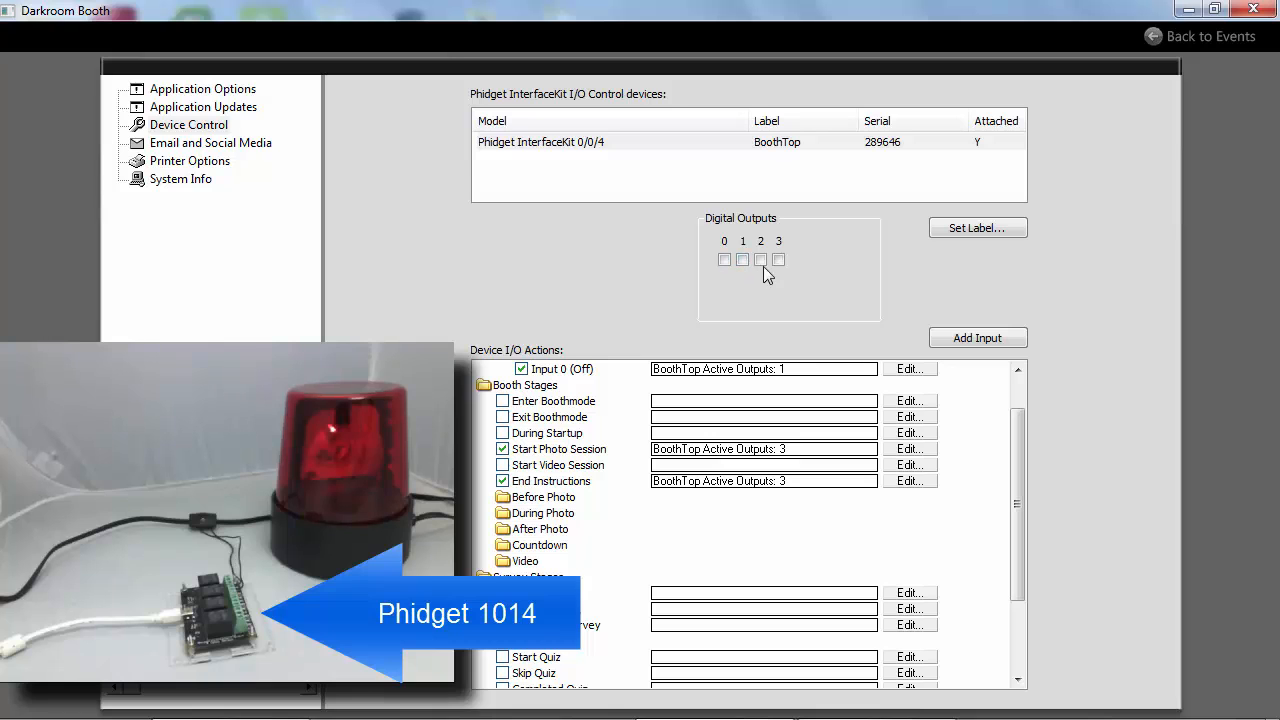
{"action": "left_click", "coordinate": [779, 259]}
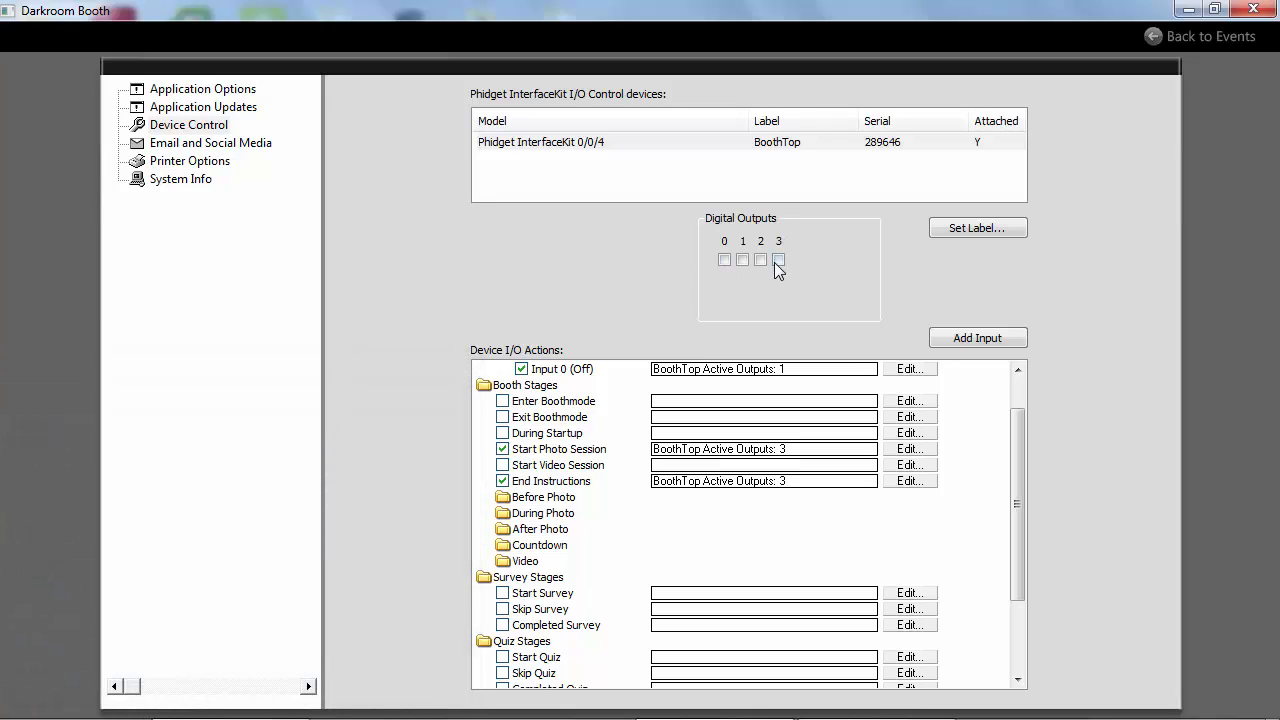
{"action": "left_click", "coordinate": [779, 259]}
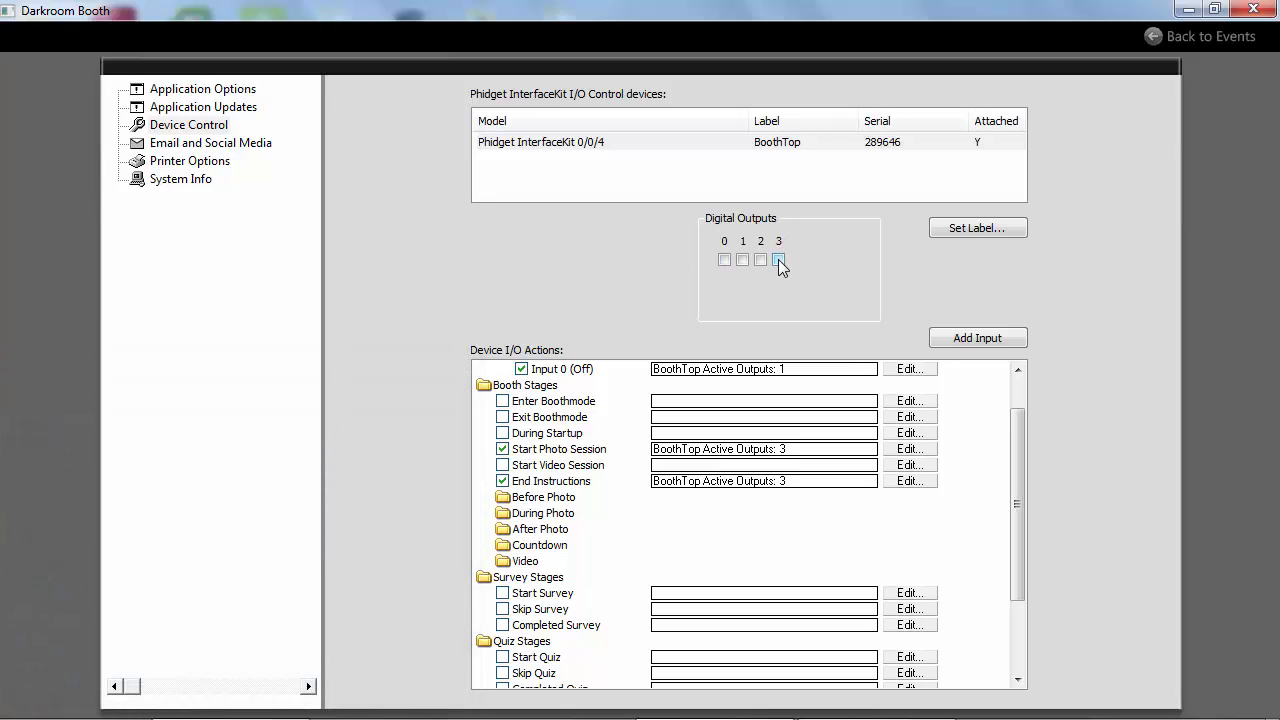
{"action": "left_click", "coordinate": [779, 259]}
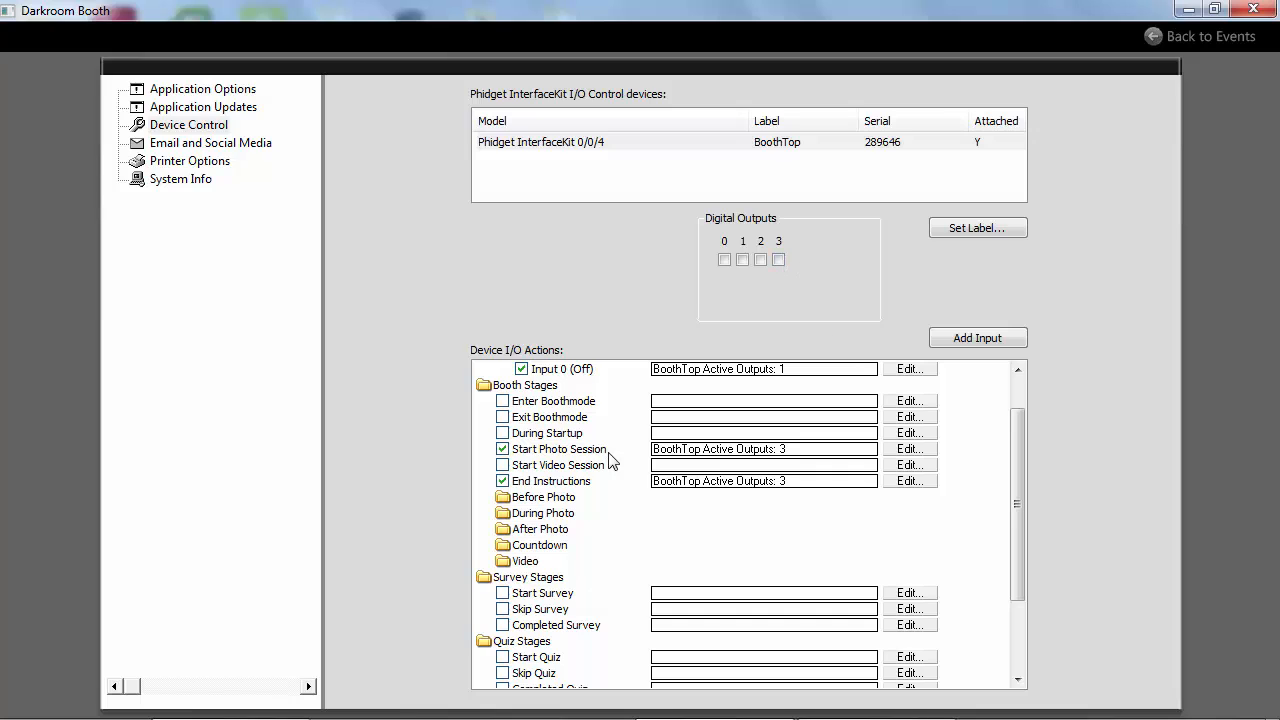
{"action": "mouse_move", "coordinate": [613, 460]}
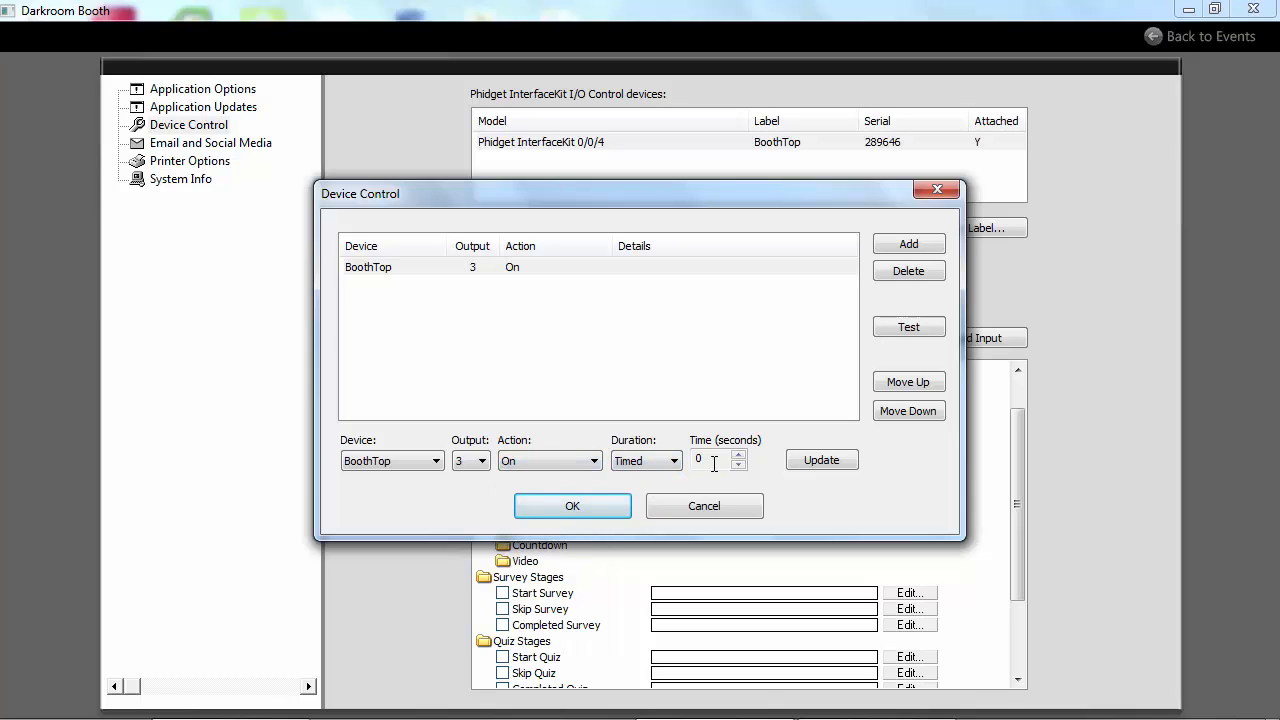
- Set the Start Photo Session output 3 action's duration to untimed and confirm it
{"action": "left_click", "coordinate": [739, 455]}
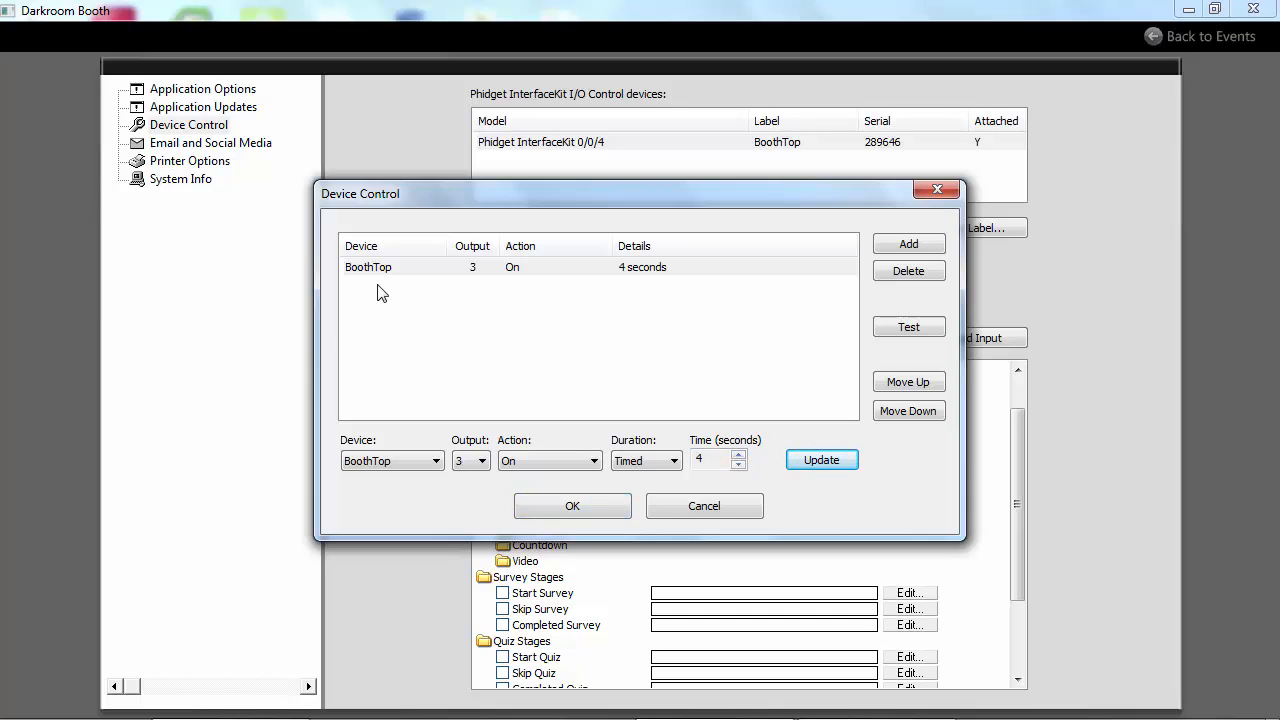
{"action": "mouse_move", "coordinate": [642, 284]}
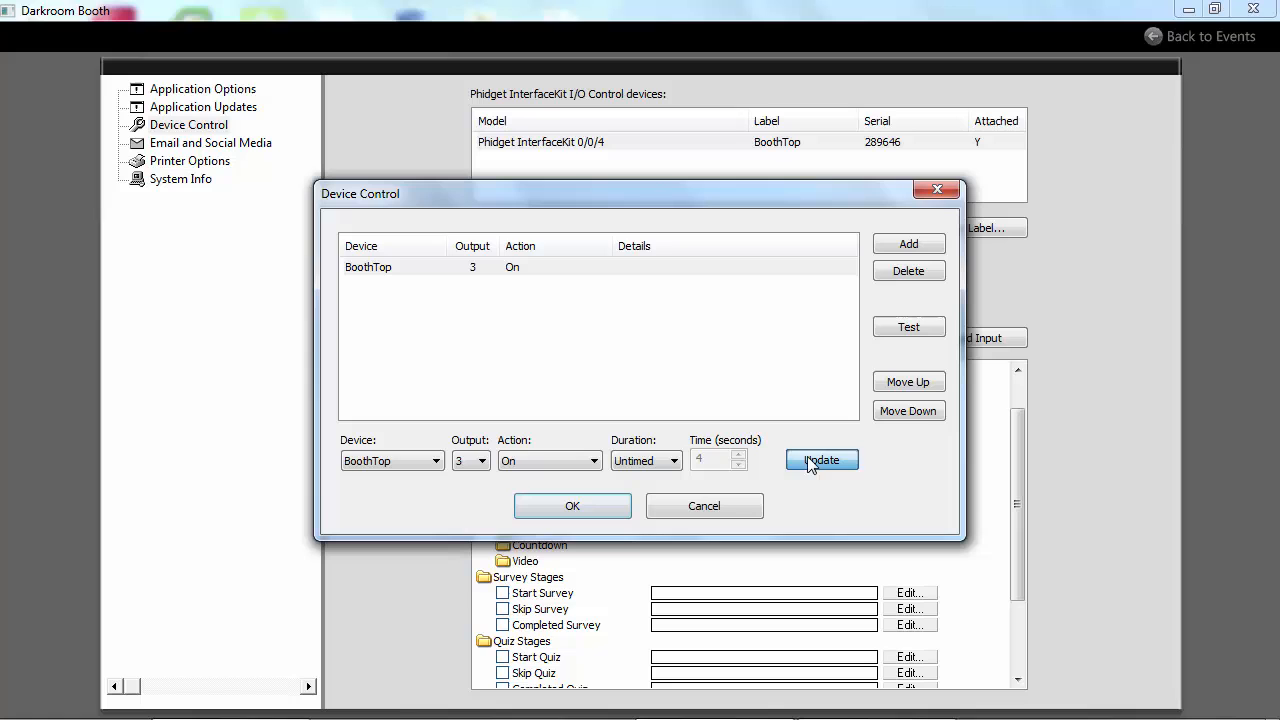
{"action": "mouse_move", "coordinate": [572, 505]}
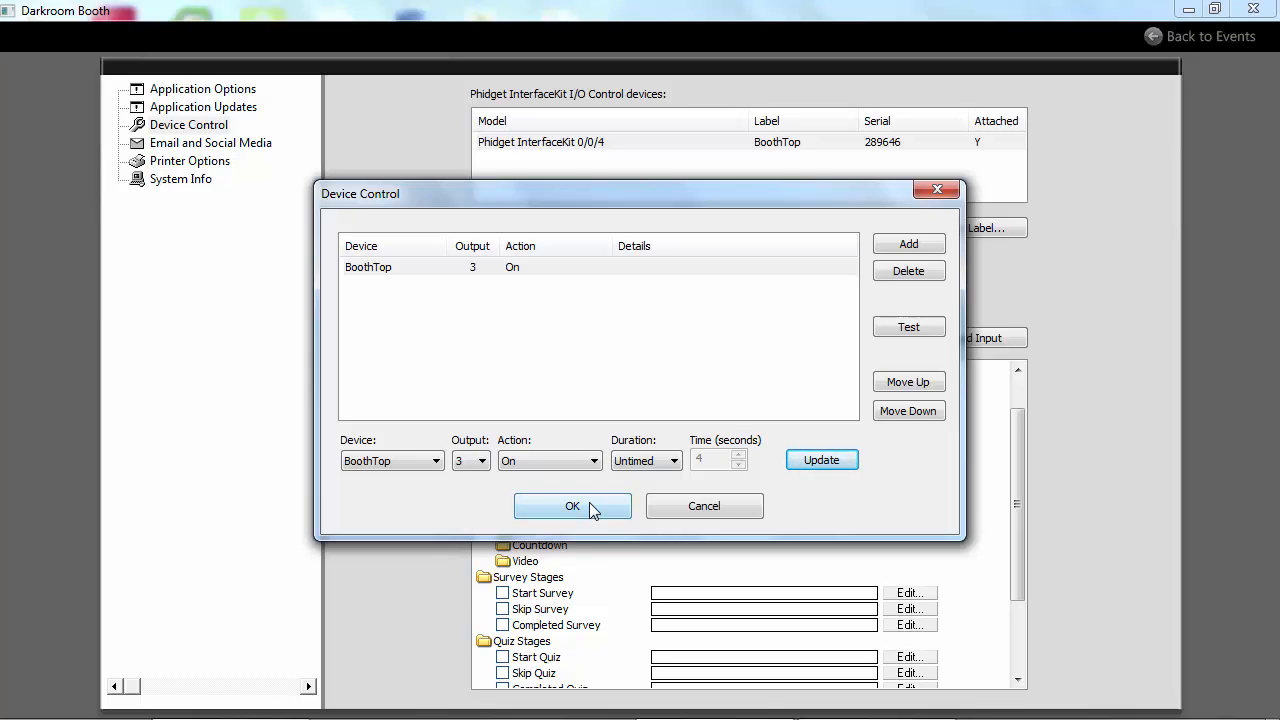
{"action": "left_click", "coordinate": [572, 506]}
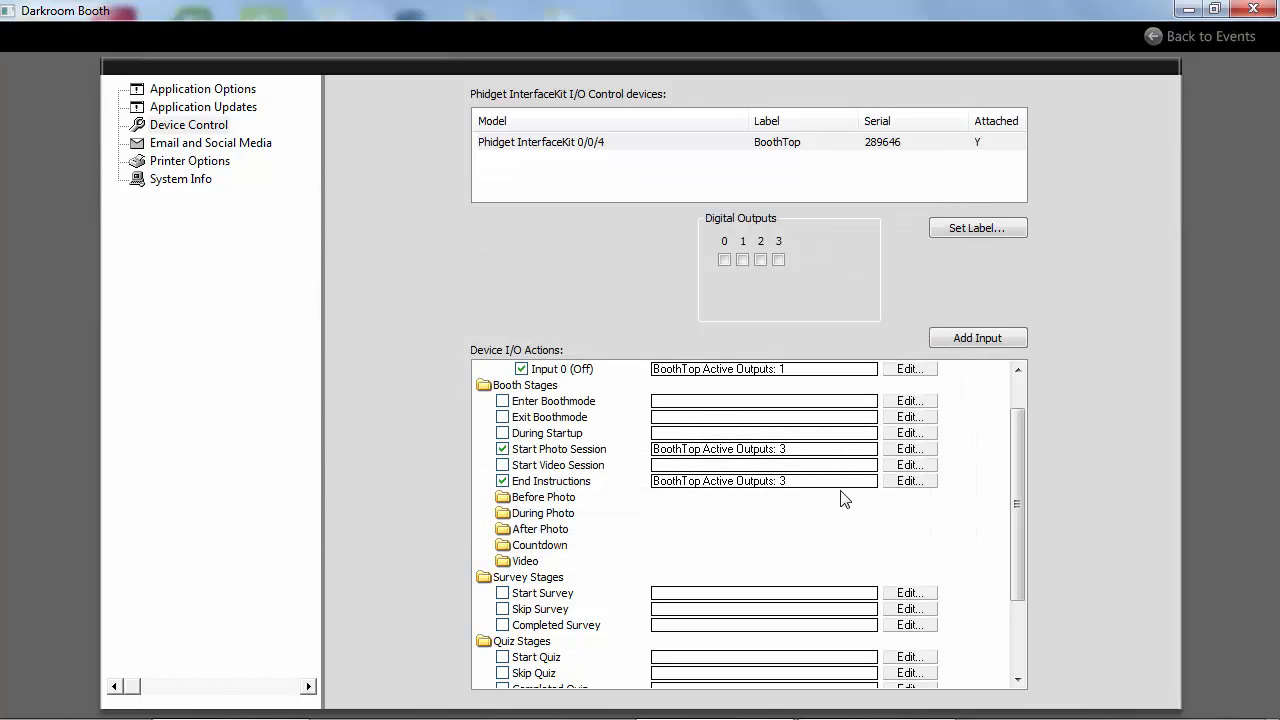
{"action": "mouse_move", "coordinate": [932, 485]}
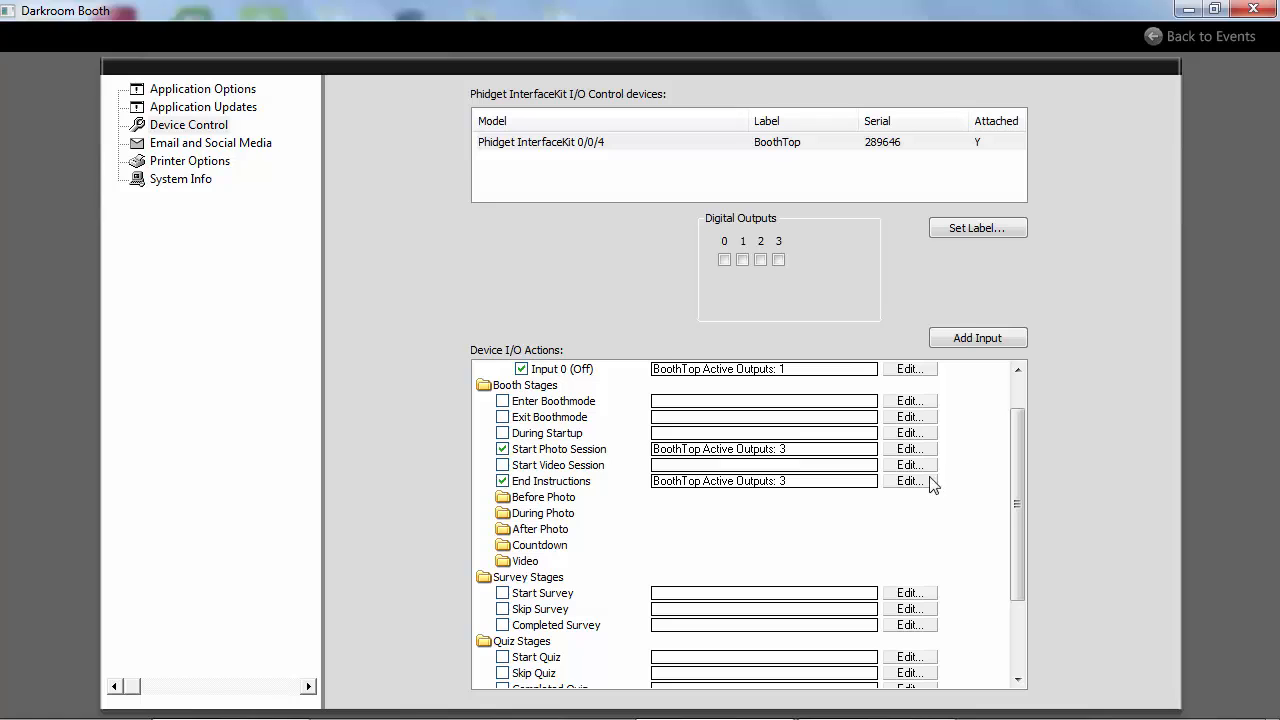
- Open the End Instructions relay actions and select the BoothTop output 3 Off action
{"action": "left_click", "coordinate": [908, 481]}
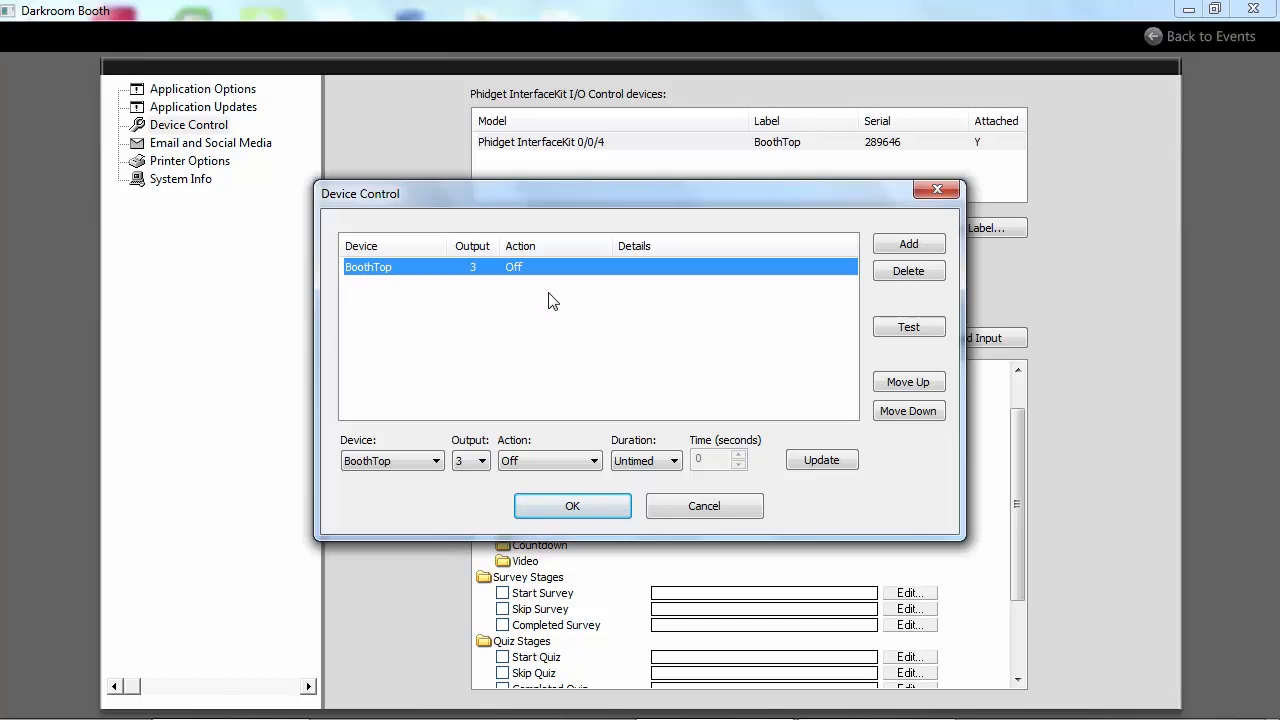
{"action": "mouse_move", "coordinate": [453, 283]}
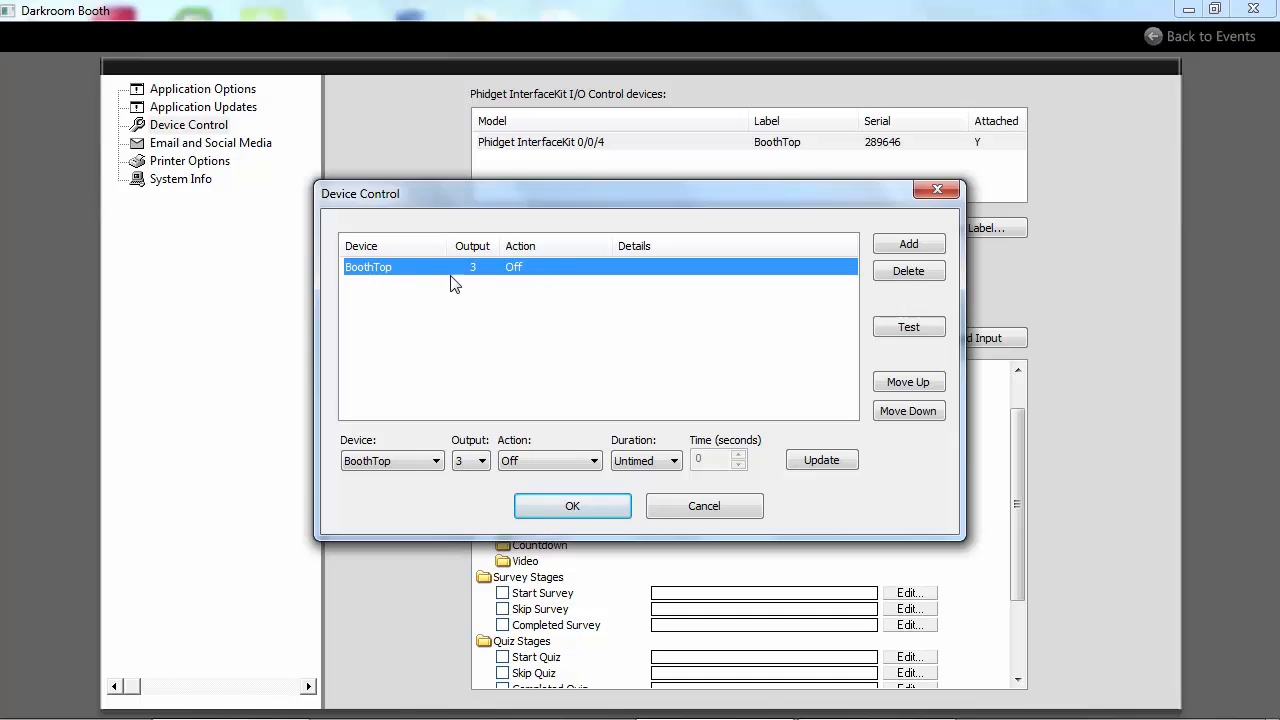
{"action": "left_click", "coordinate": [434, 461]}
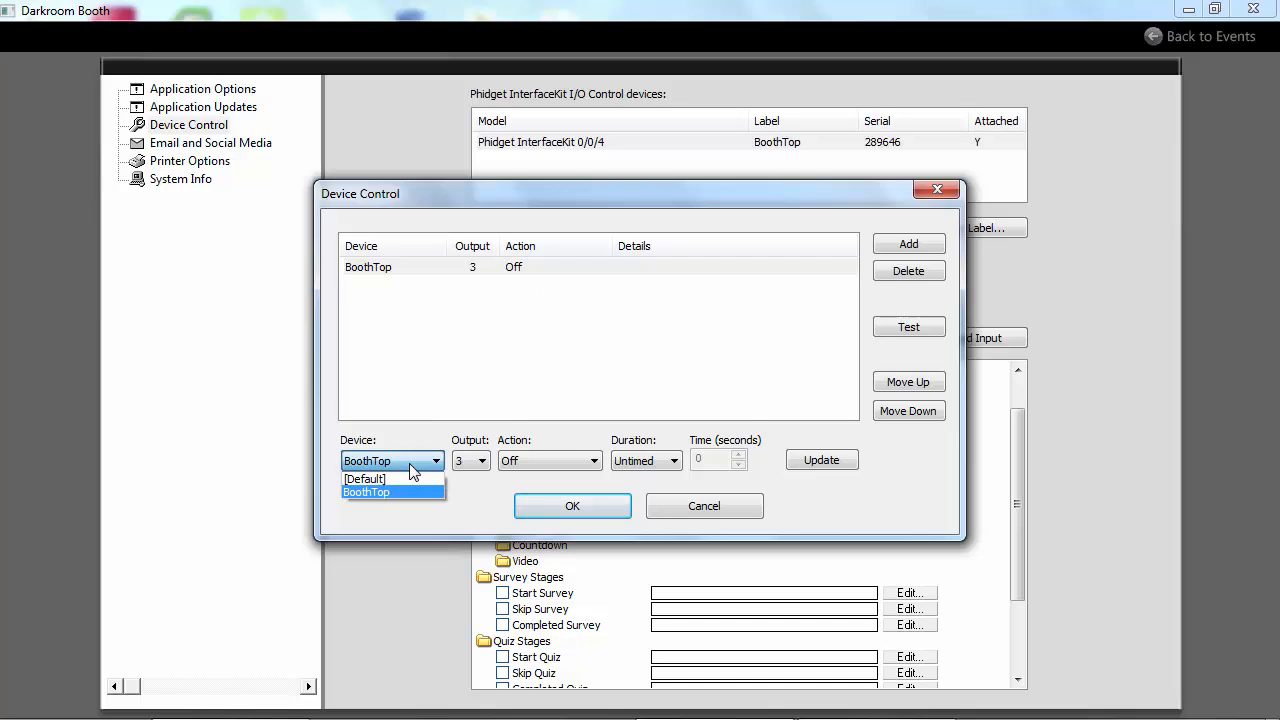
{"action": "left_click", "coordinate": [484, 461]}
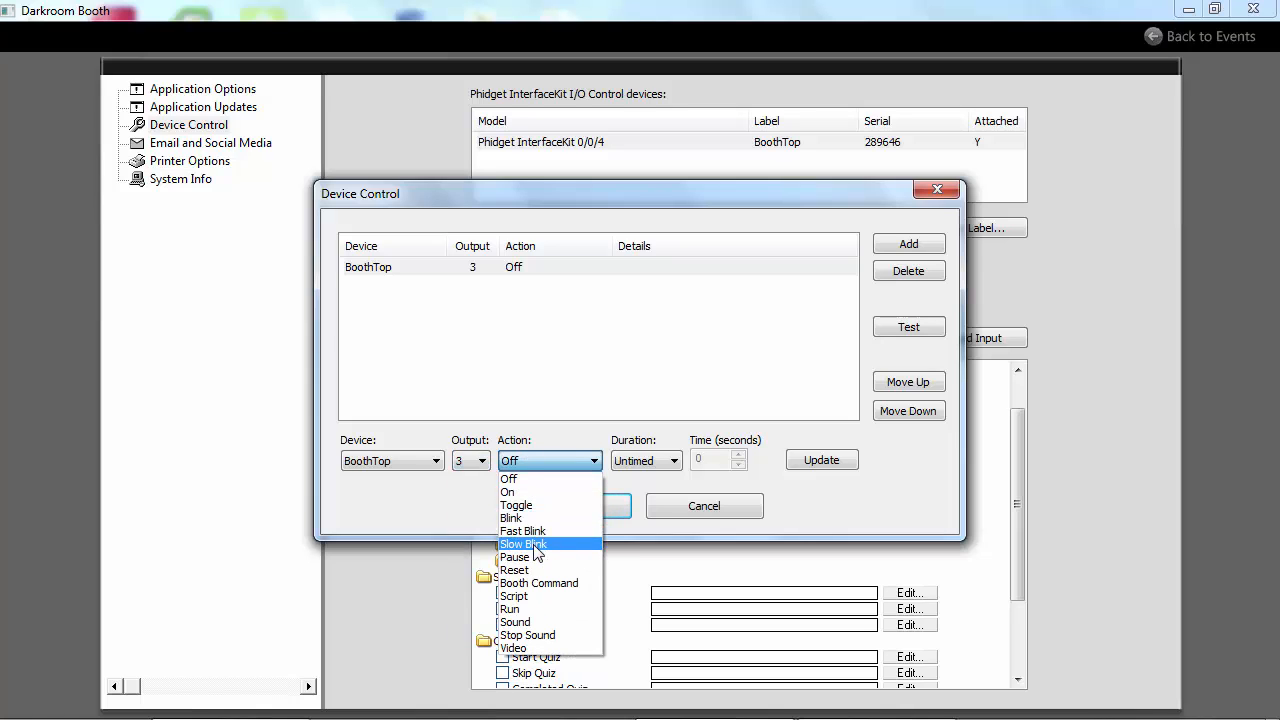
{"action": "mouse_move", "coordinate": [515, 557]}
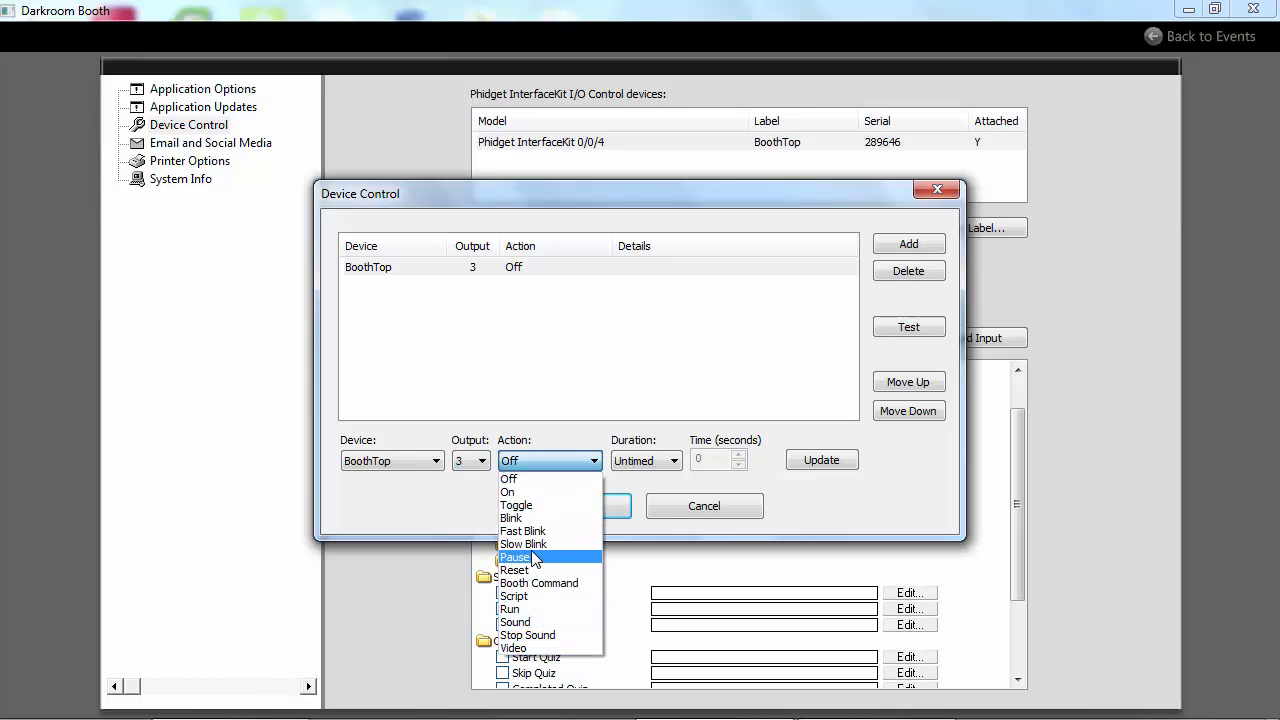
{"action": "mouse_move", "coordinate": [530, 544]}
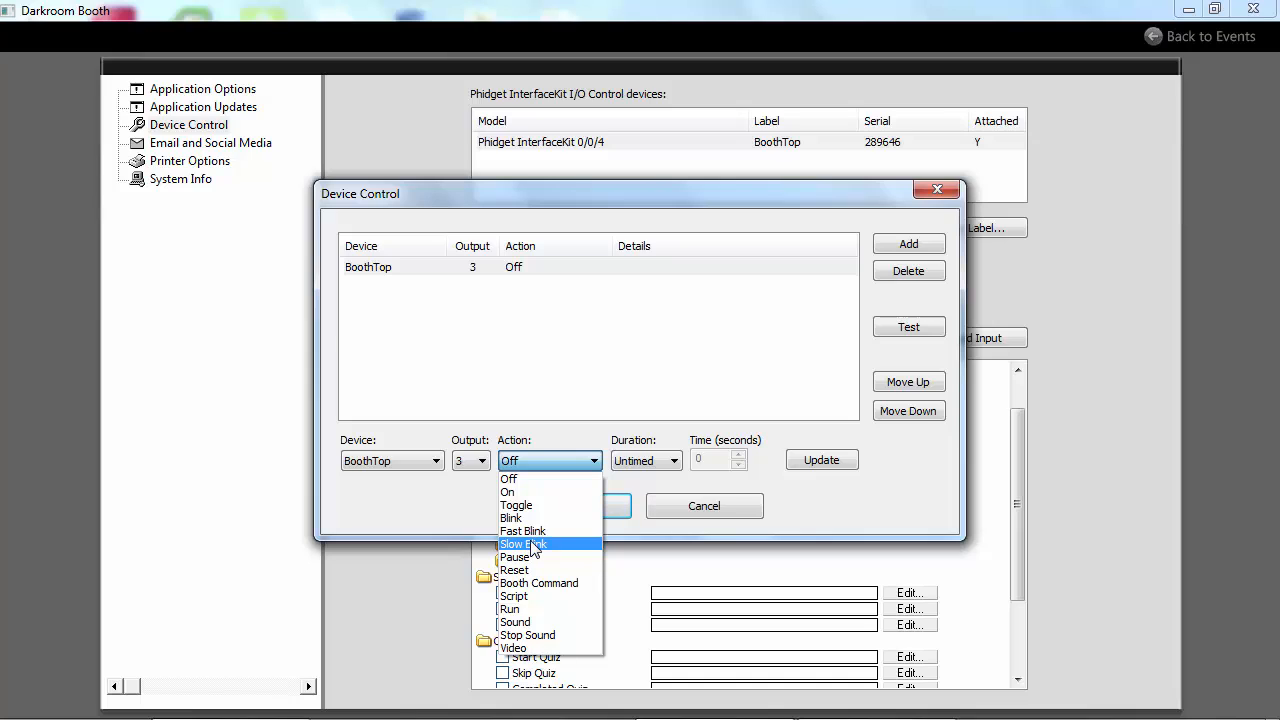
{"action": "mouse_move", "coordinate": [530, 531]}
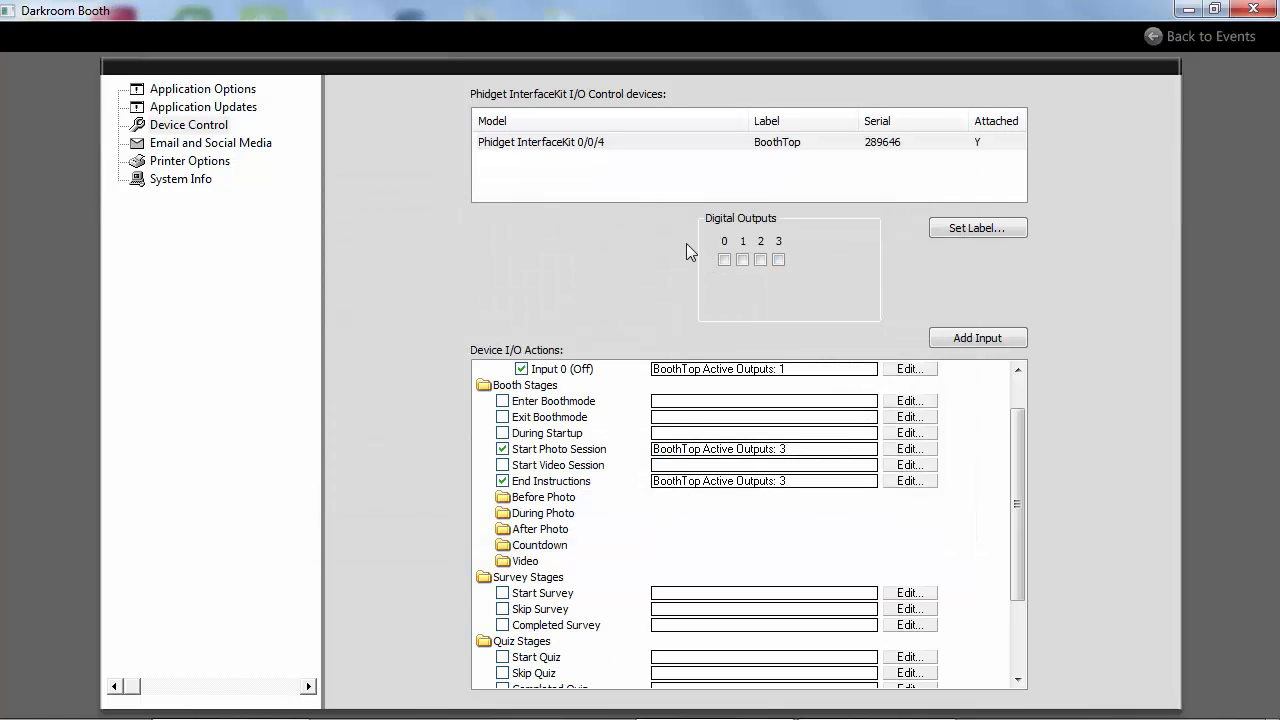
{"action": "mouse_move", "coordinate": [775, 245]}
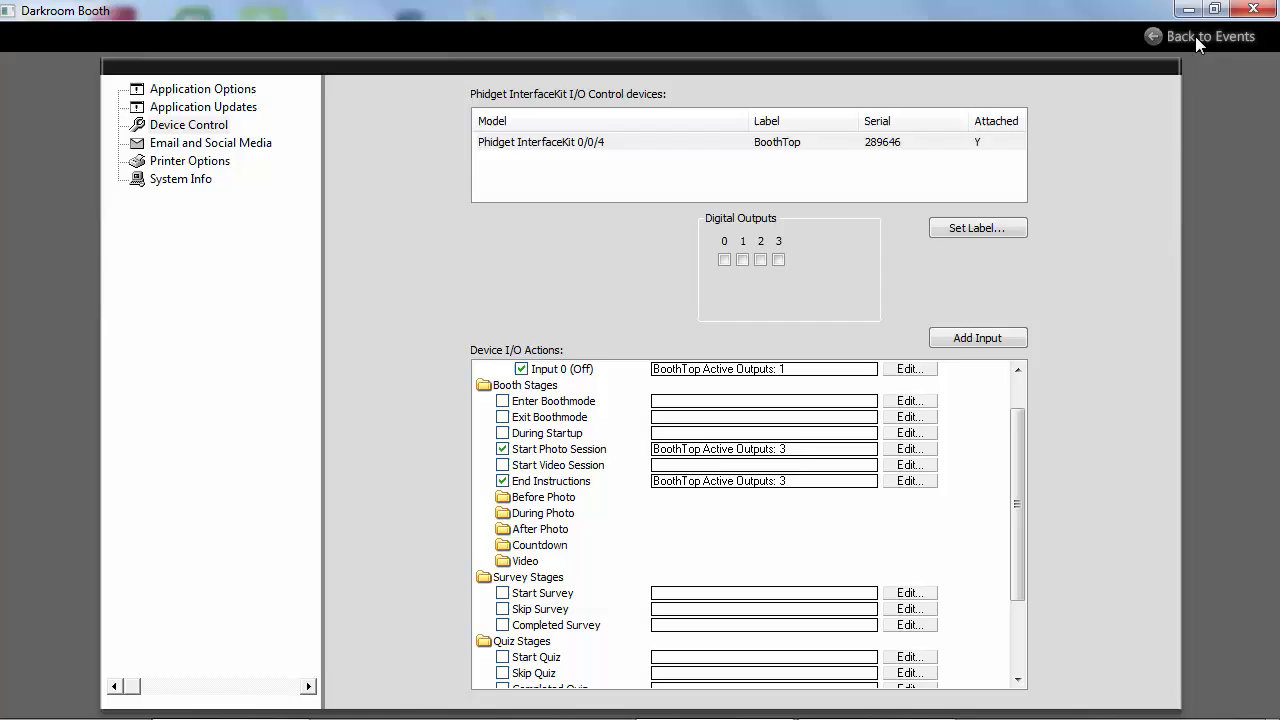
- Return to events and preview the 1-Halloween screen in its During Startup state
{"action": "left_click", "coordinate": [1200, 36]}
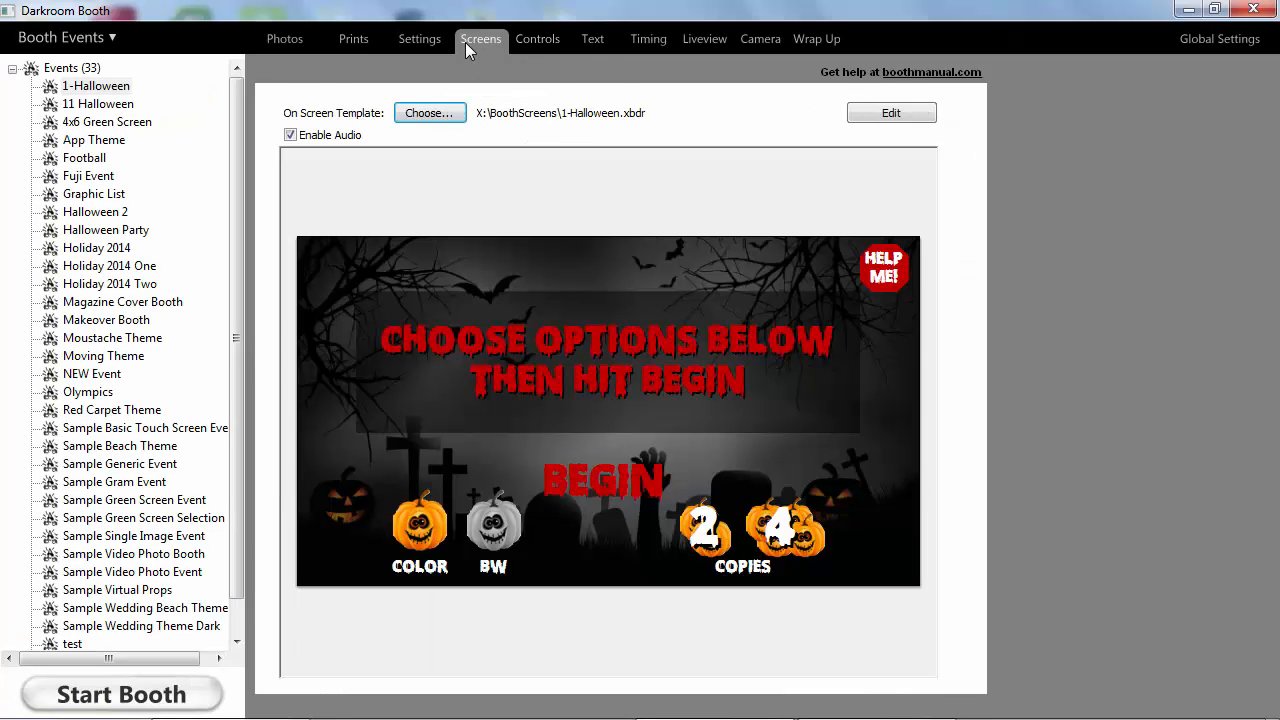
{"action": "mouse_move", "coordinate": [835, 197]}
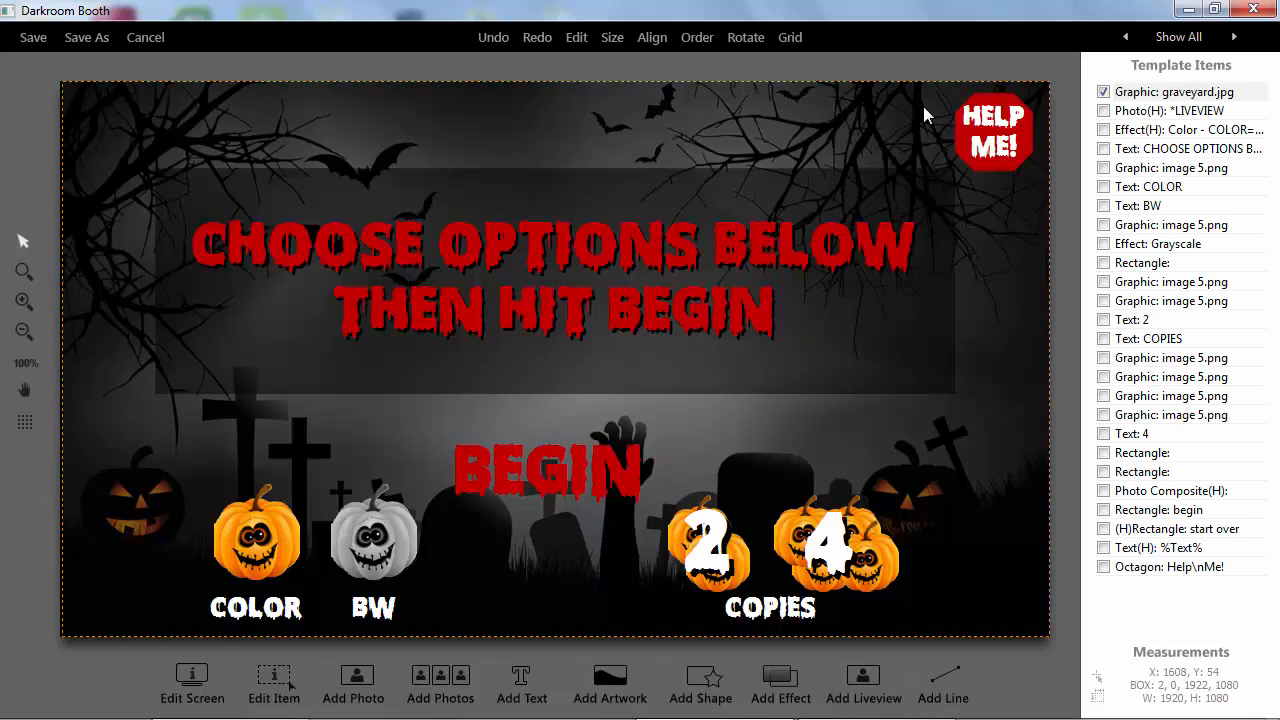
{"action": "left_click", "coordinate": [1178, 37]}
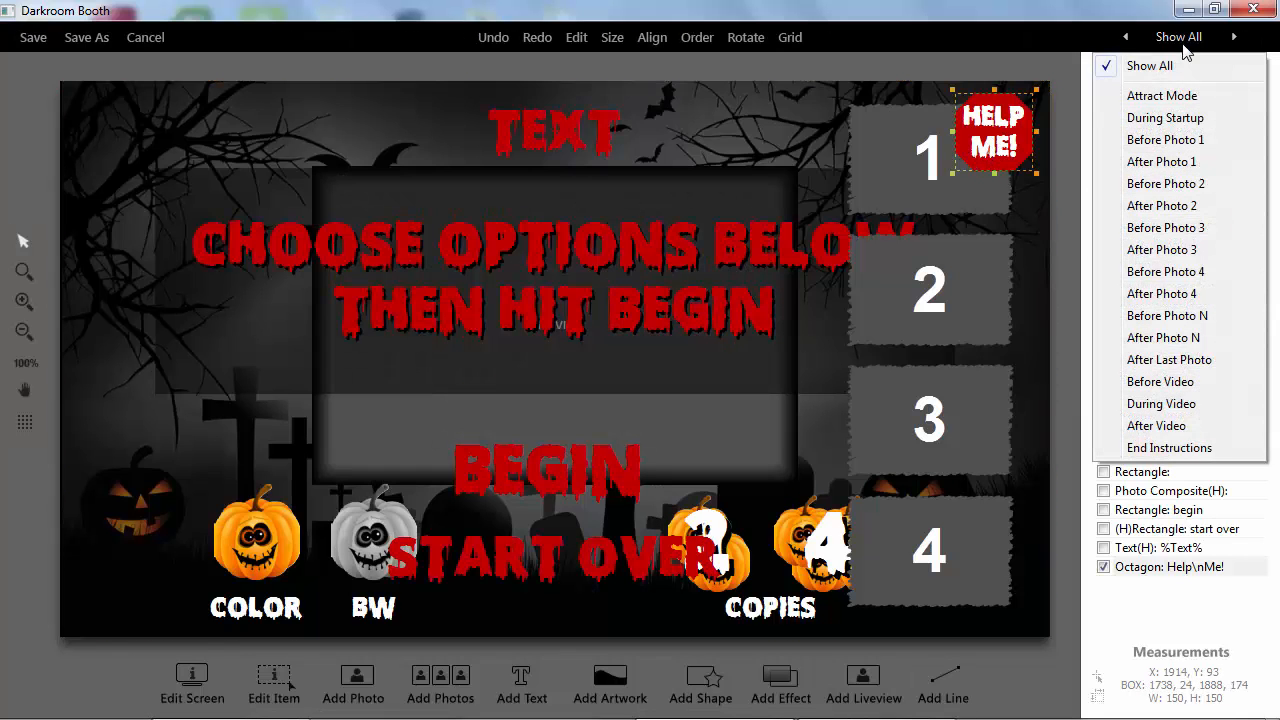
{"action": "left_click", "coordinate": [1165, 117]}
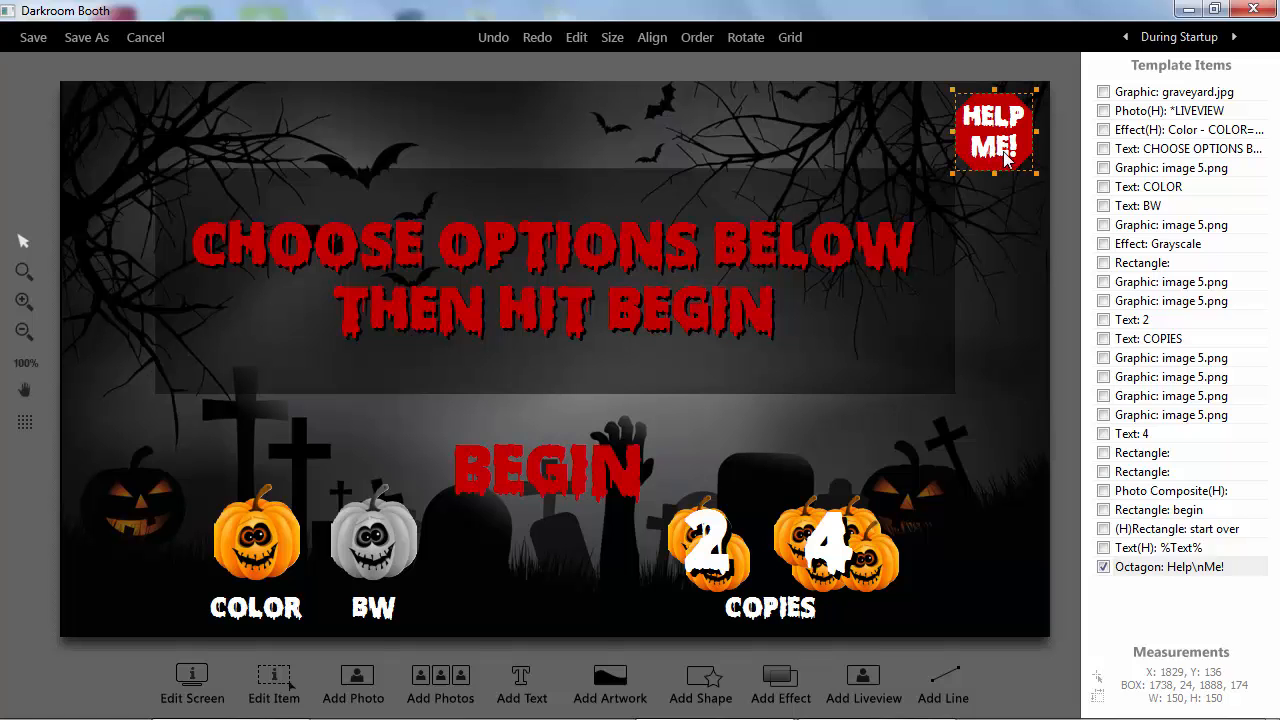
- Review the HELP ME octagon's BoothTop output 3 toggle action, then close its dialogs
{"action": "double_click", "coordinate": [993, 130]}
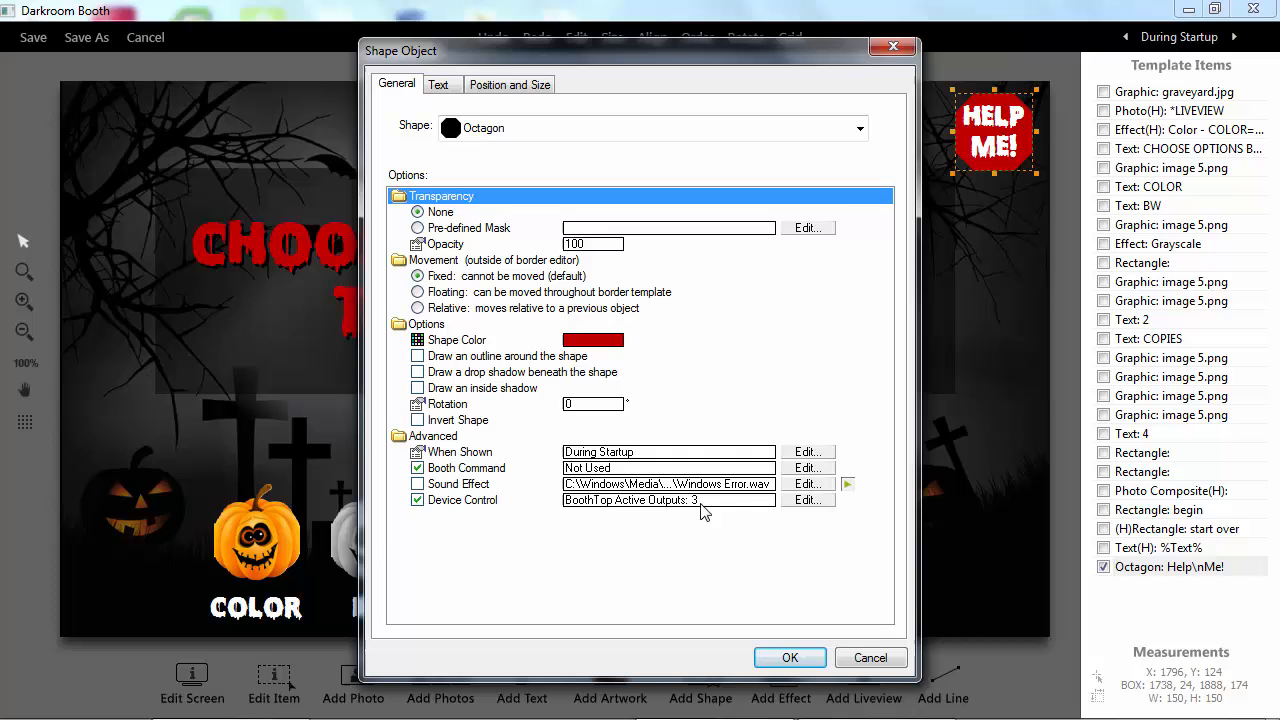
{"action": "mouse_move", "coordinate": [812, 509]}
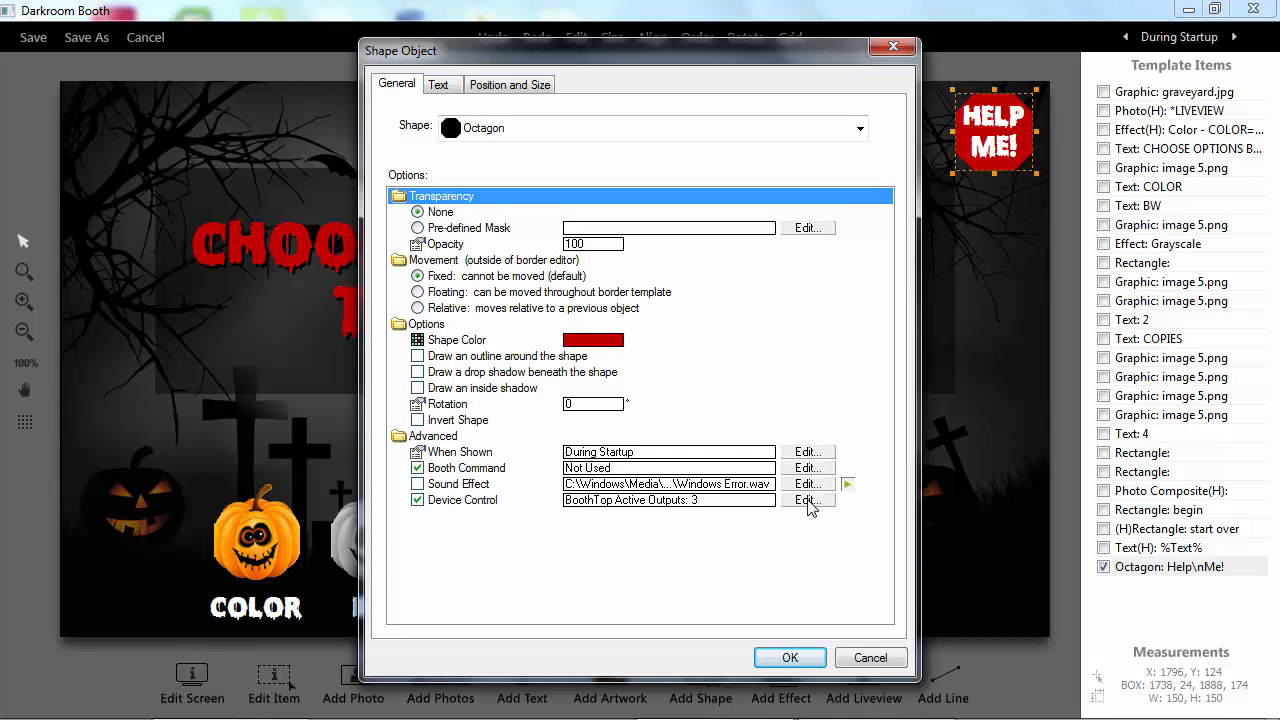
{"action": "left_click", "coordinate": [808, 500]}
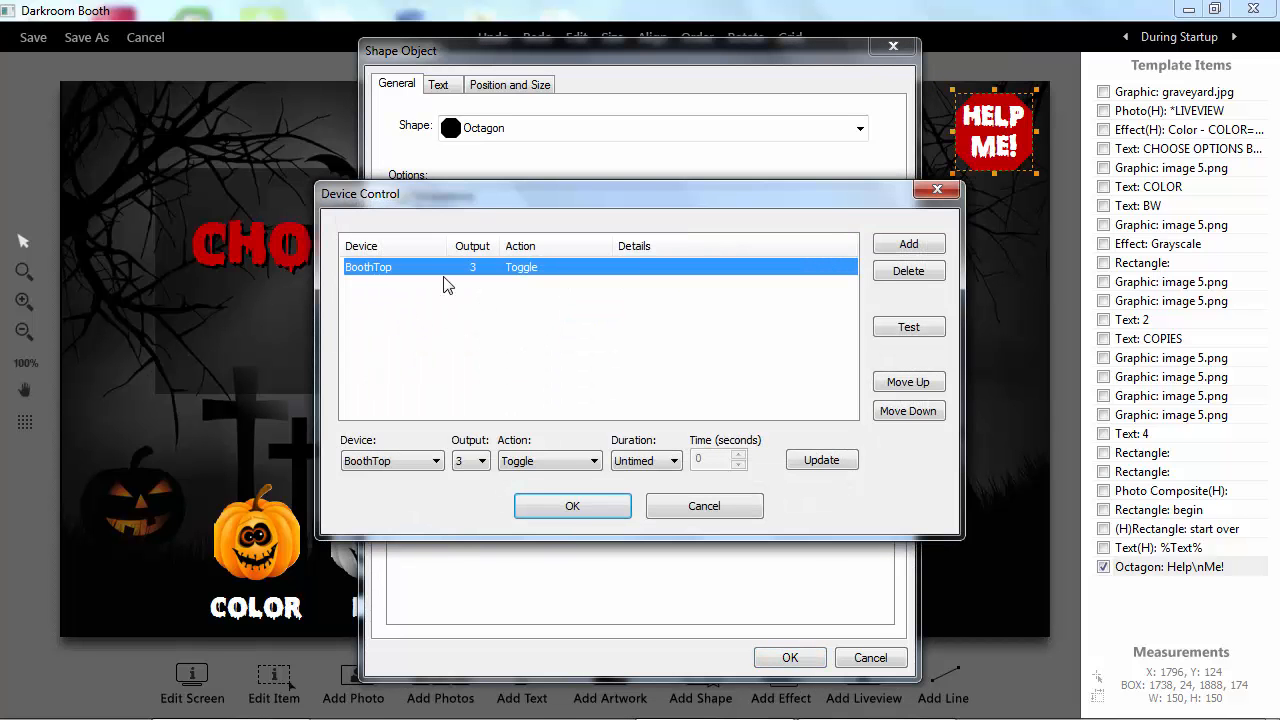
{"action": "mouse_move", "coordinate": [531, 283]}
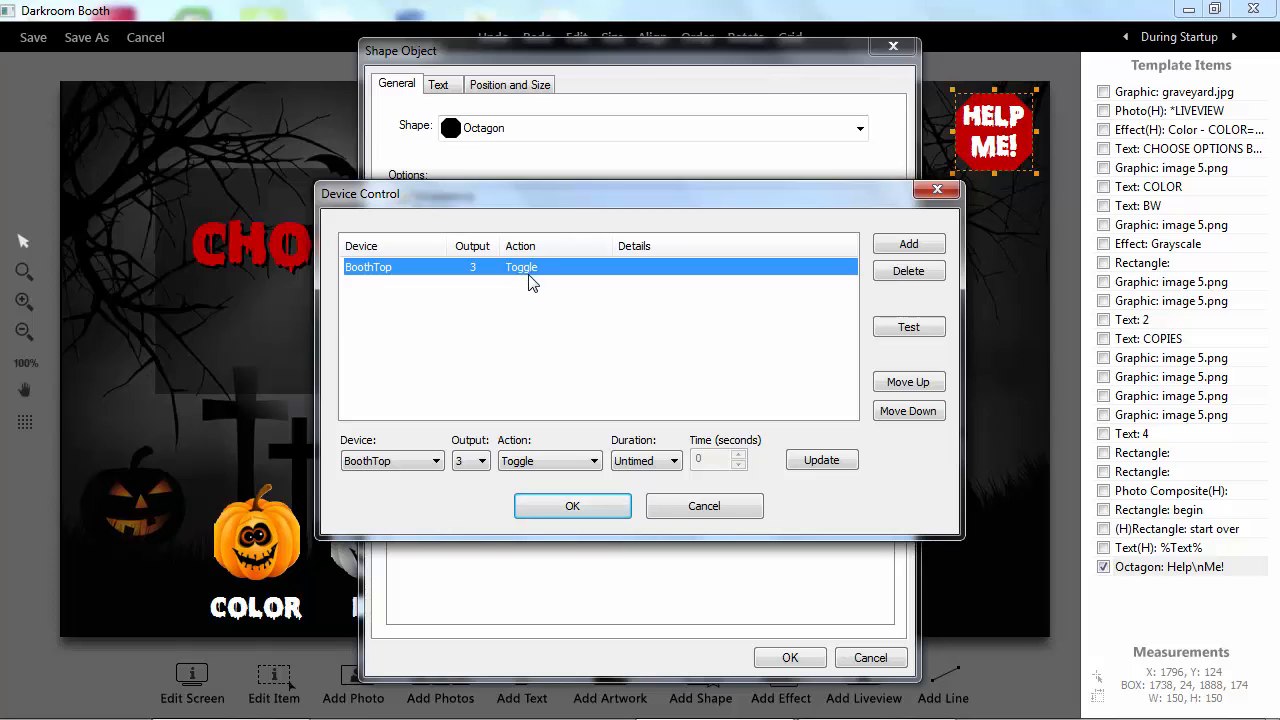
{"action": "left_click", "coordinate": [572, 505]}
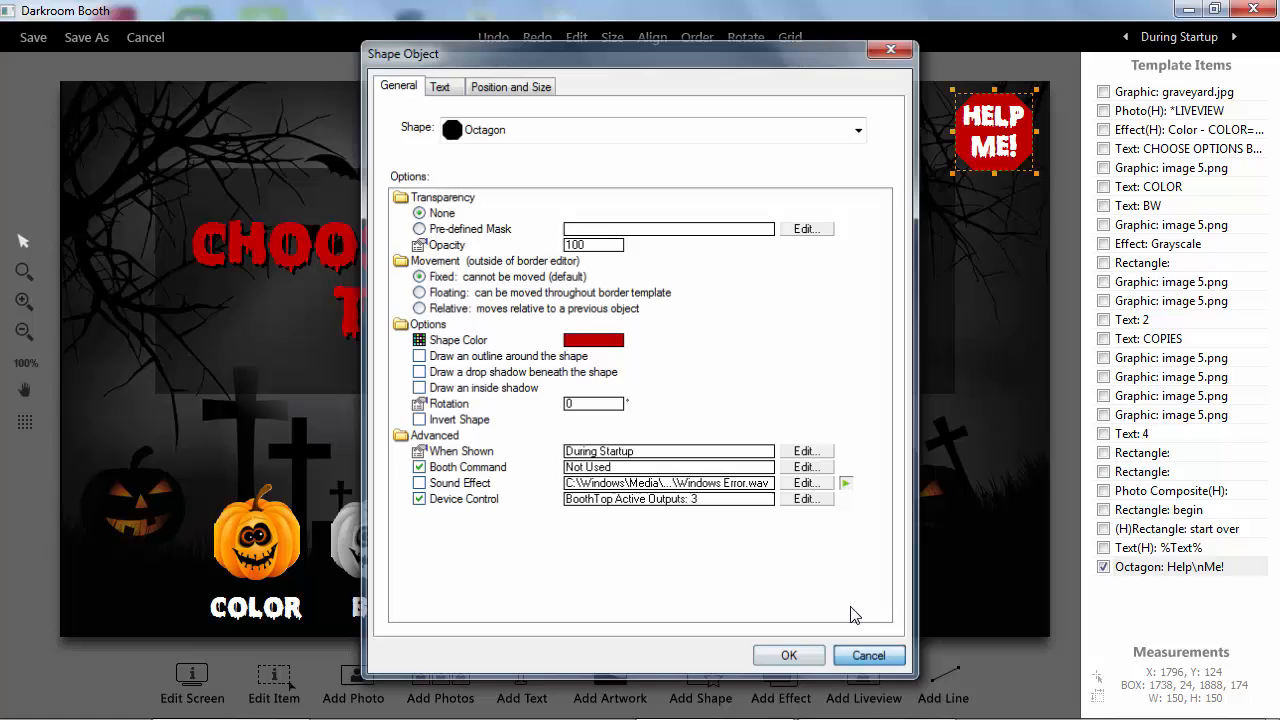
{"action": "left_click", "coordinate": [145, 37]}
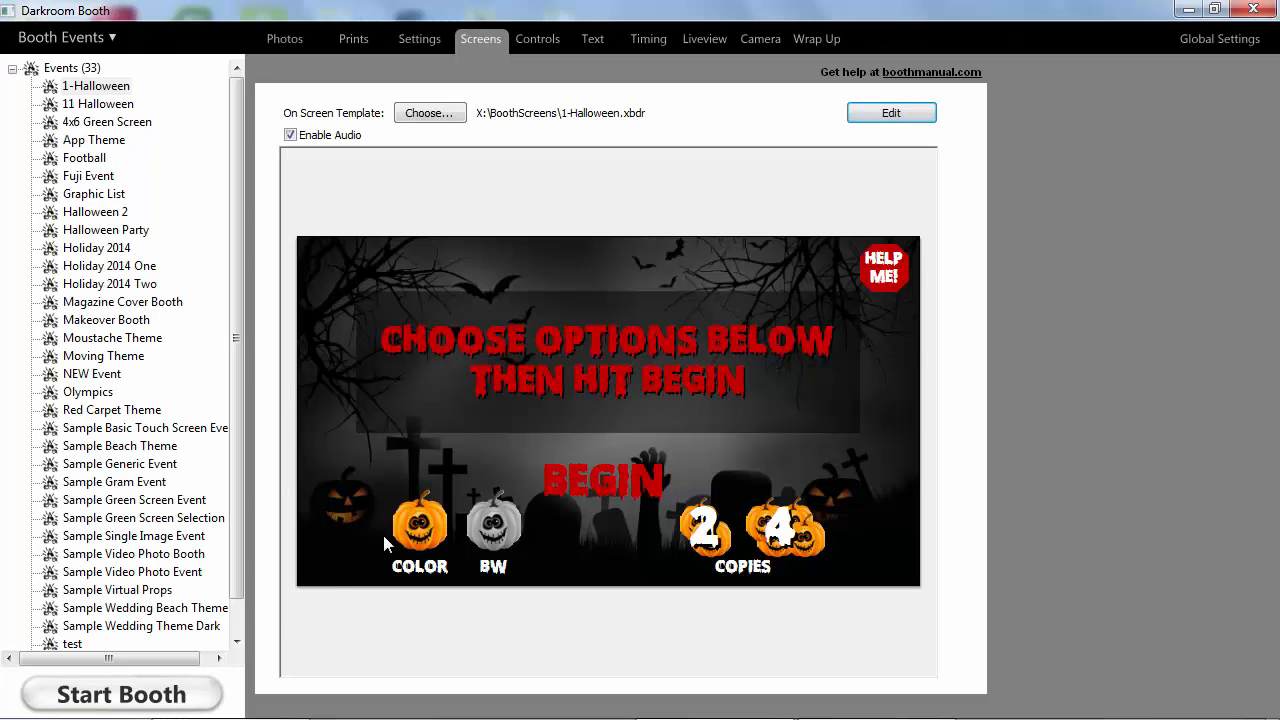
- Show the 1-Halloween Settings tab: four photos per session, printing a 4x6 template
{"action": "left_click", "coordinate": [419, 38]}
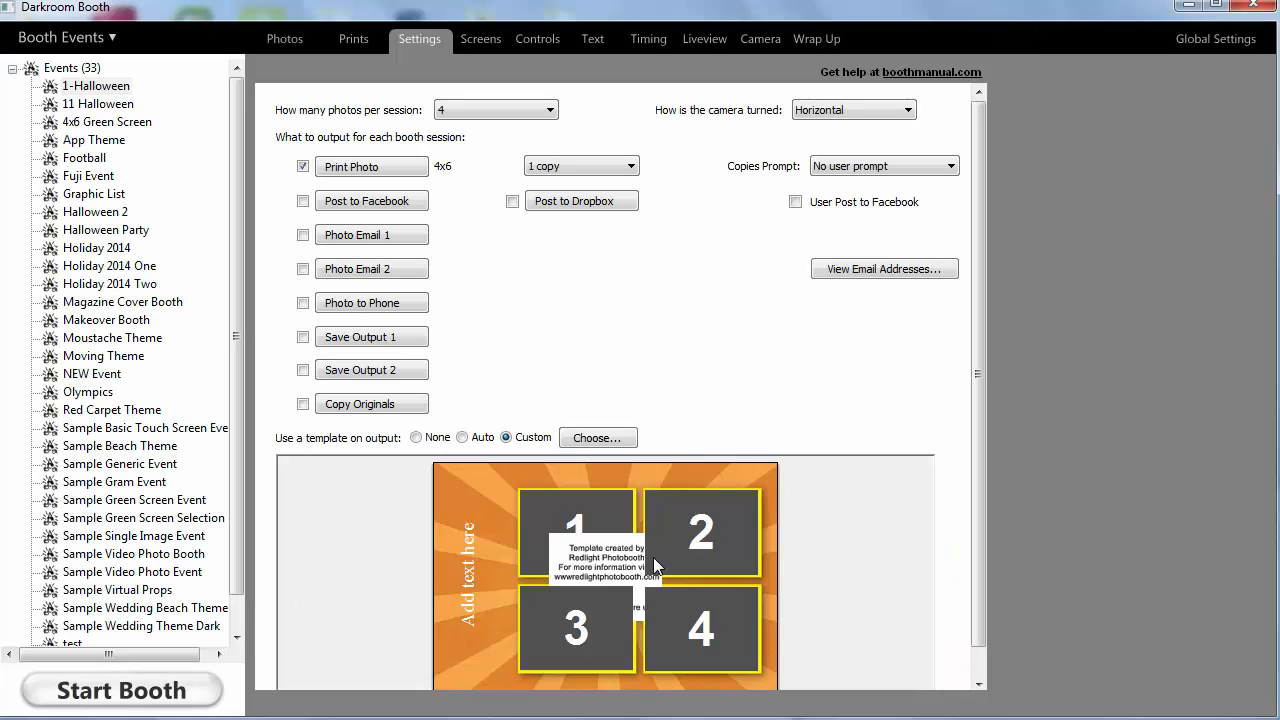
{"action": "mouse_move", "coordinate": [720, 428]}
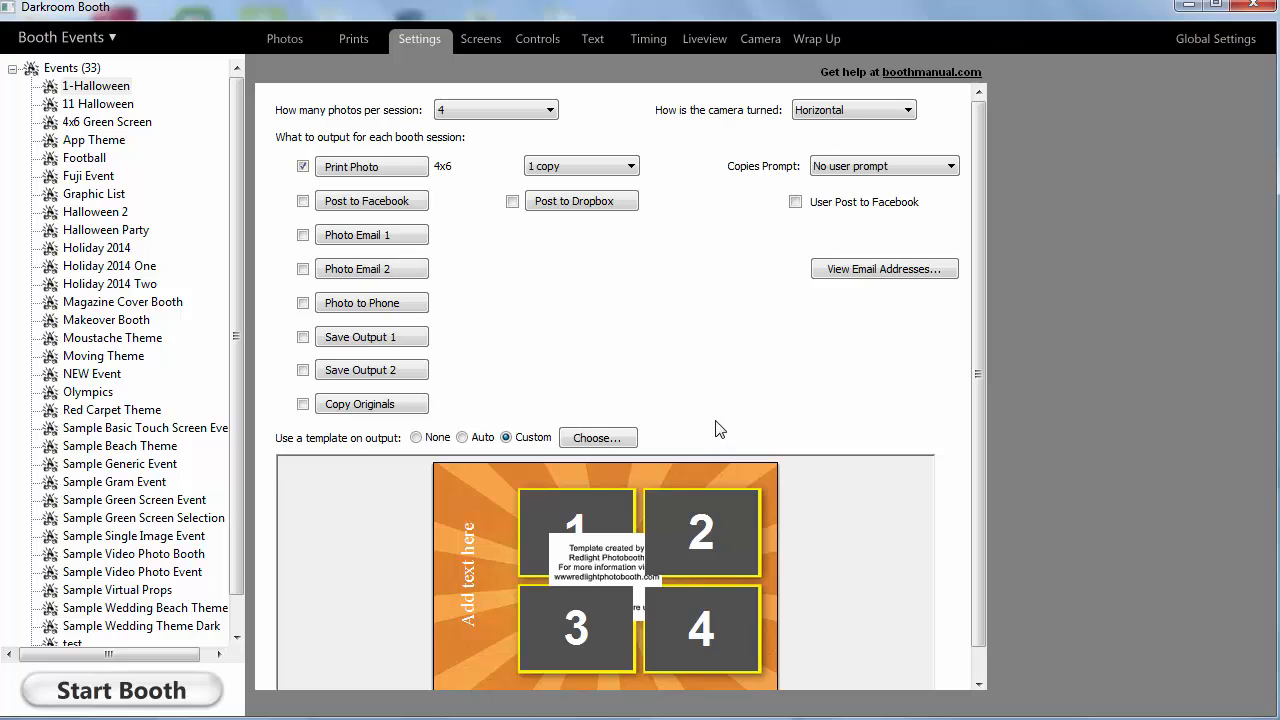